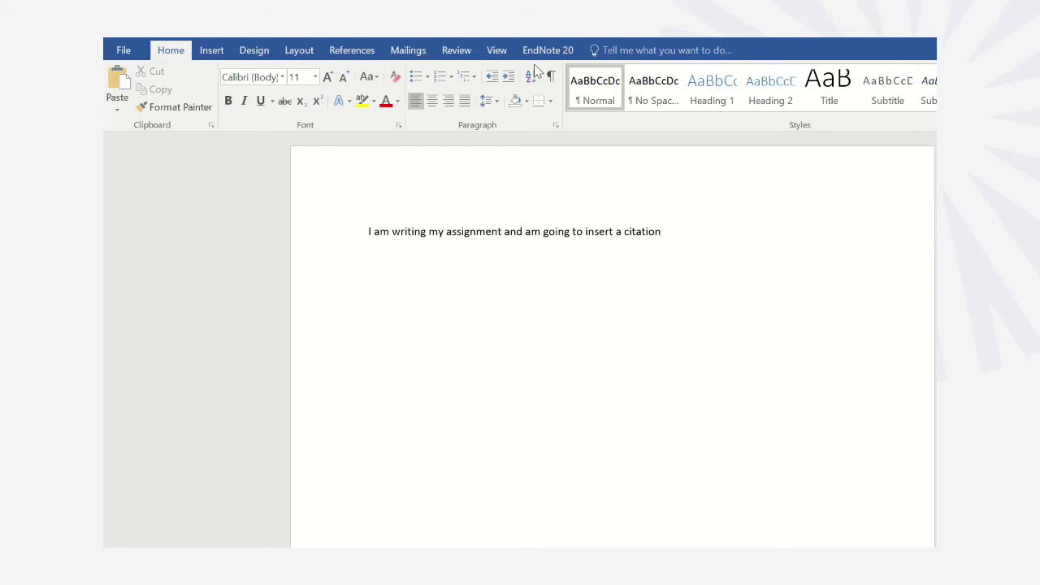
Show the EndNote 20 citation style list for the document
click(547, 48)
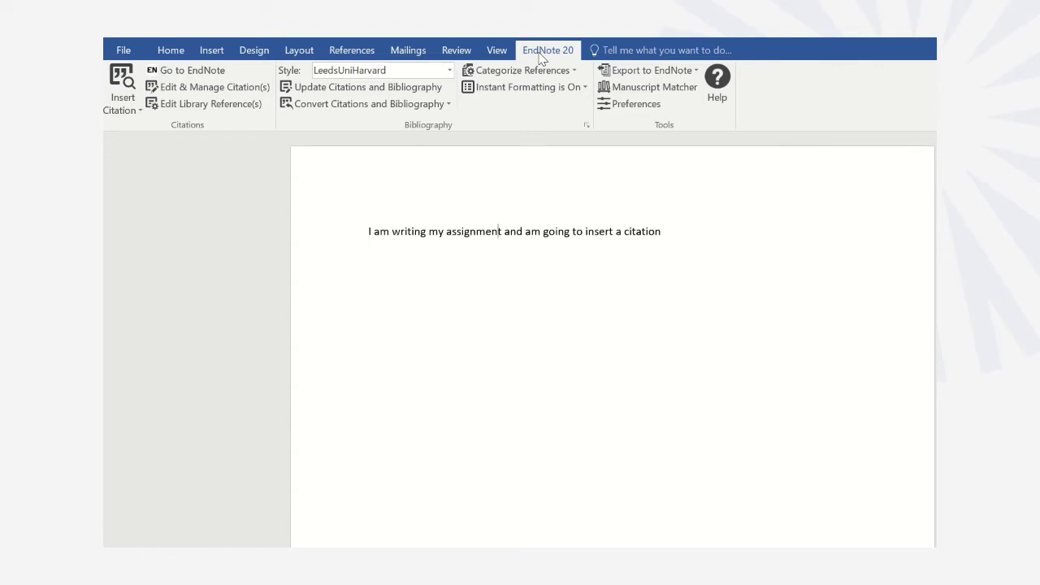
click(448, 70)
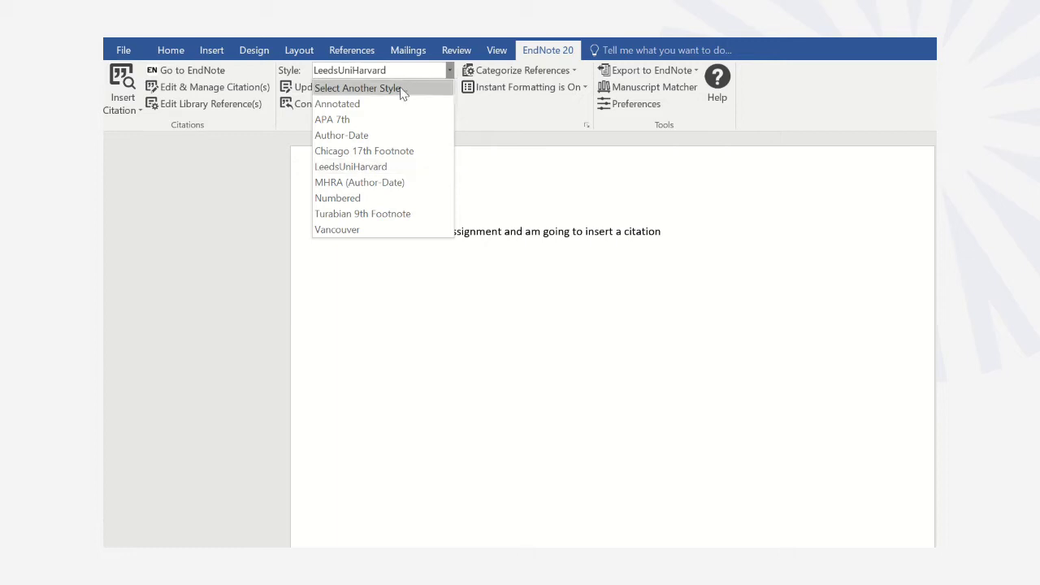
Keep LeedsUniHarvard selected in the EndNote 20 Styles catalogue and confirm it
click(357, 88)
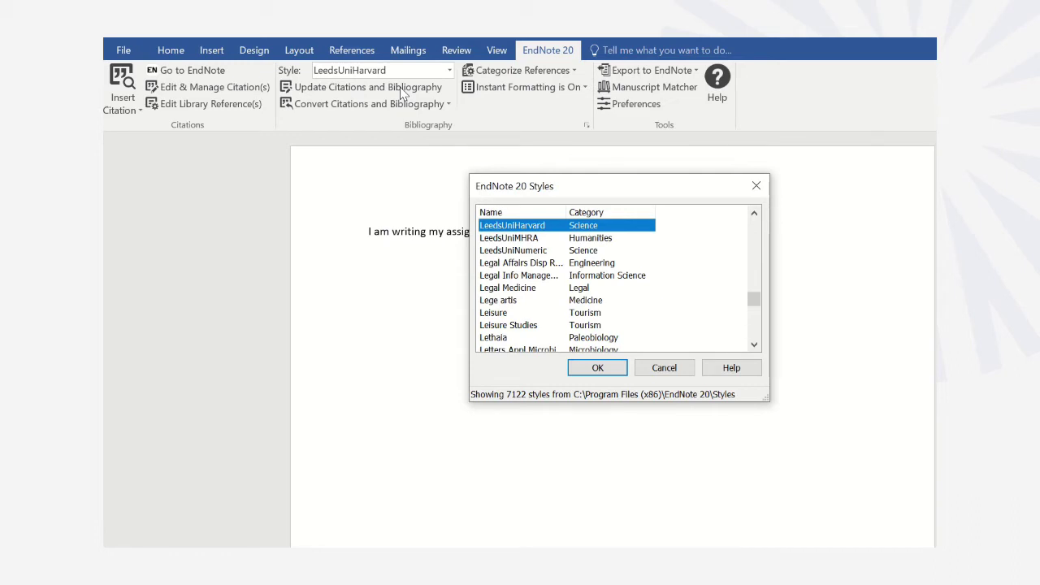
mouse_move(380, 99)
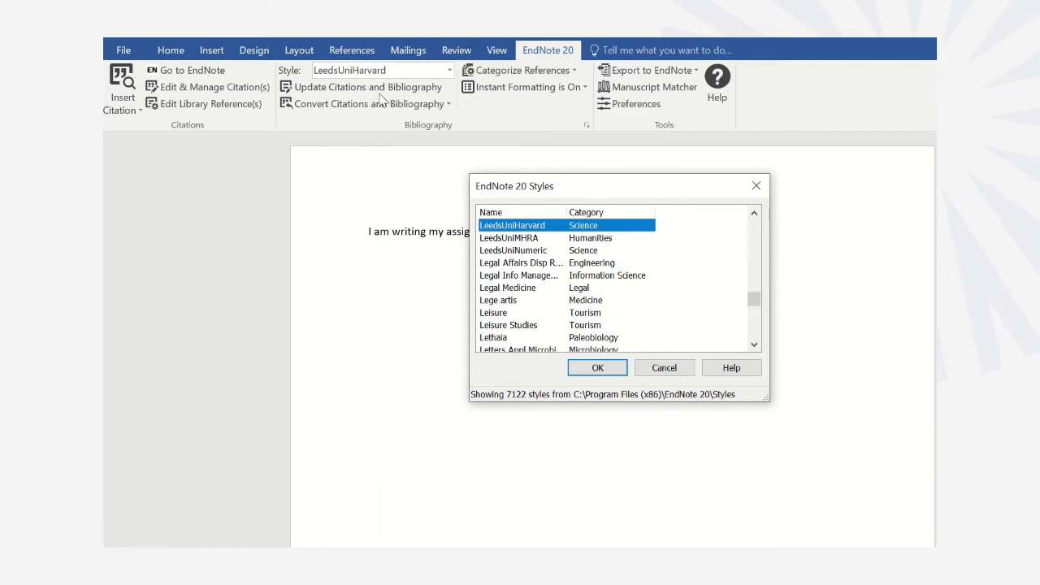
mouse_move(403, 132)
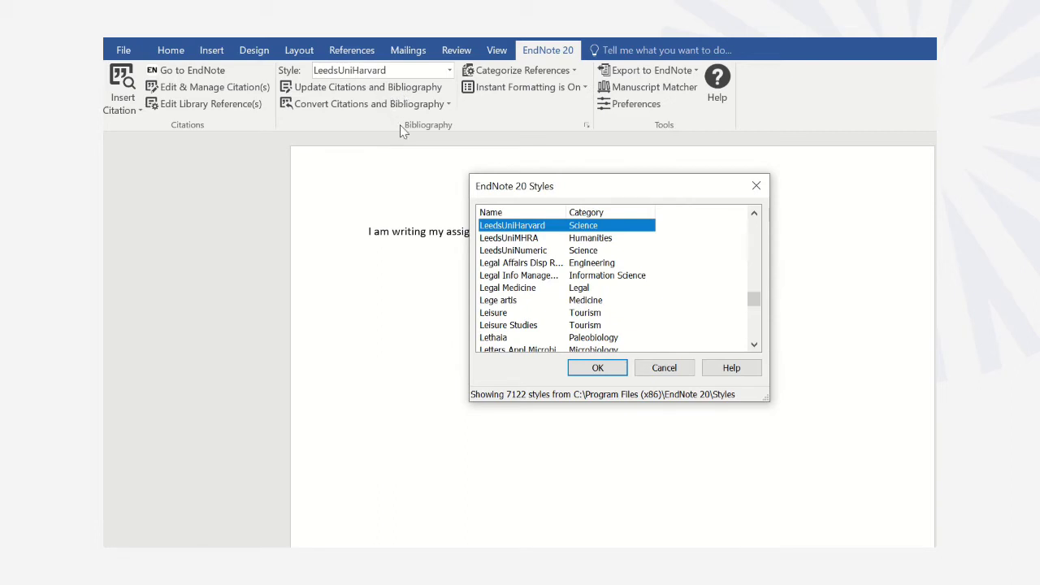
mouse_move(544, 317)
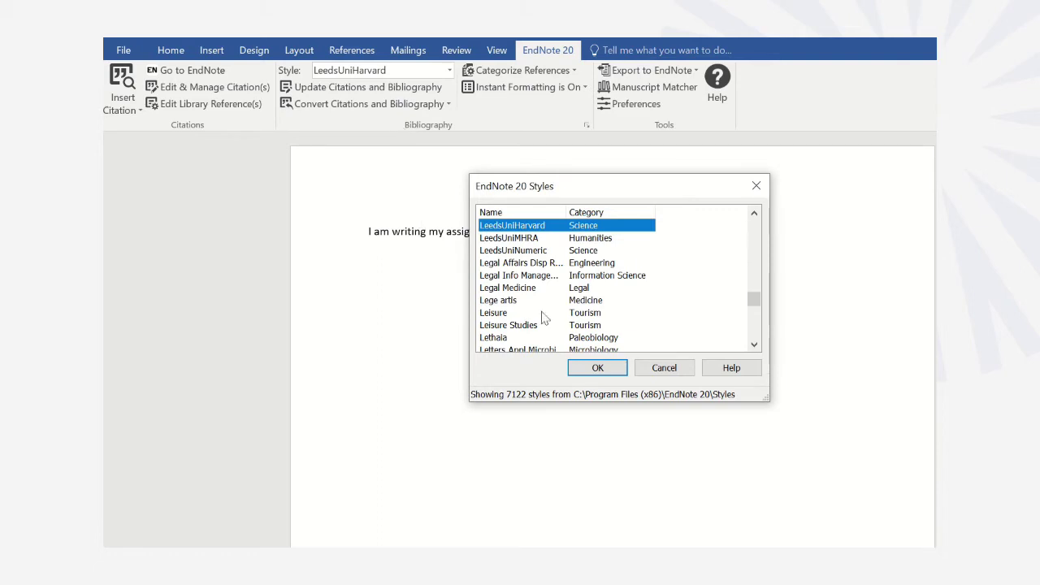
click(597, 367)
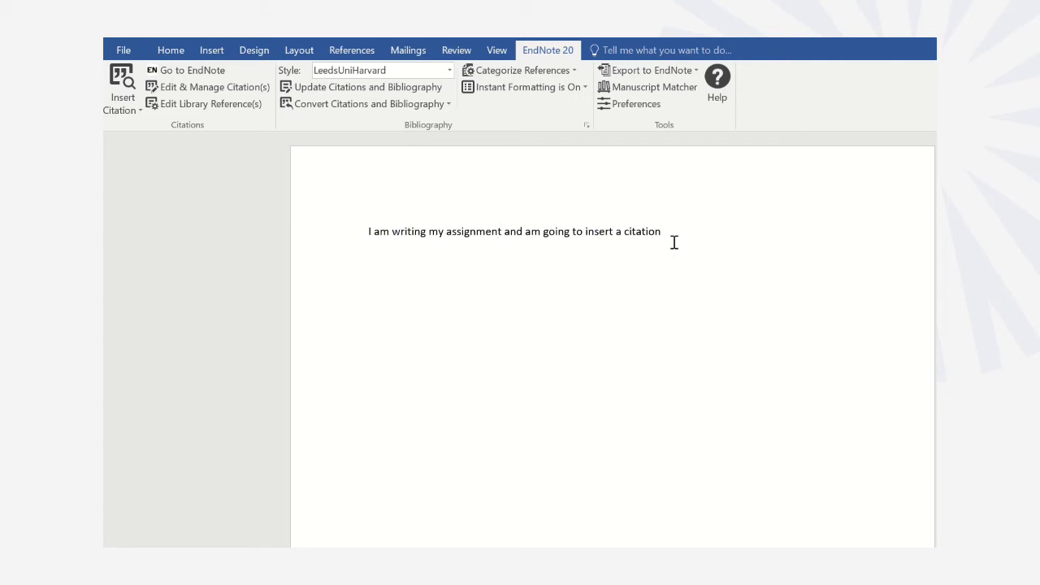
mouse_move(672, 232)
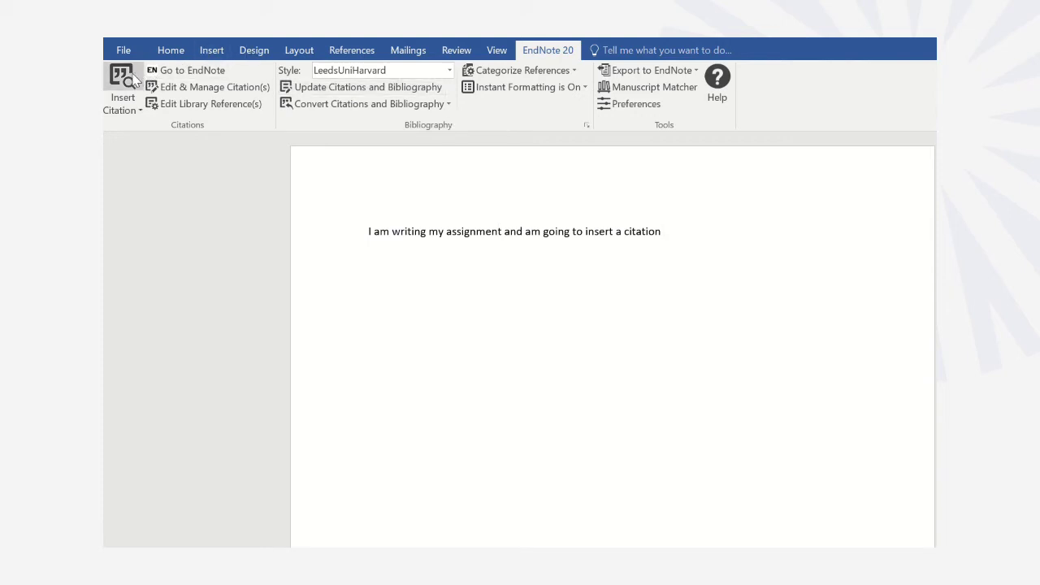
Start Insert Citation to search the EndNote library
click(124, 87)
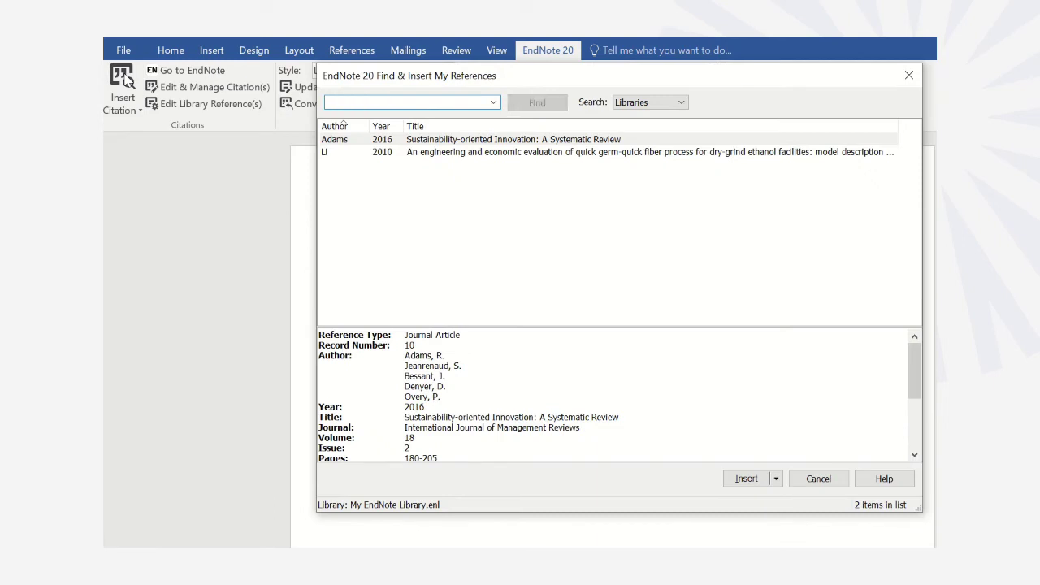
Search the library for 'blowfield' and show insertion options for the 2019 book
text(blowfield)
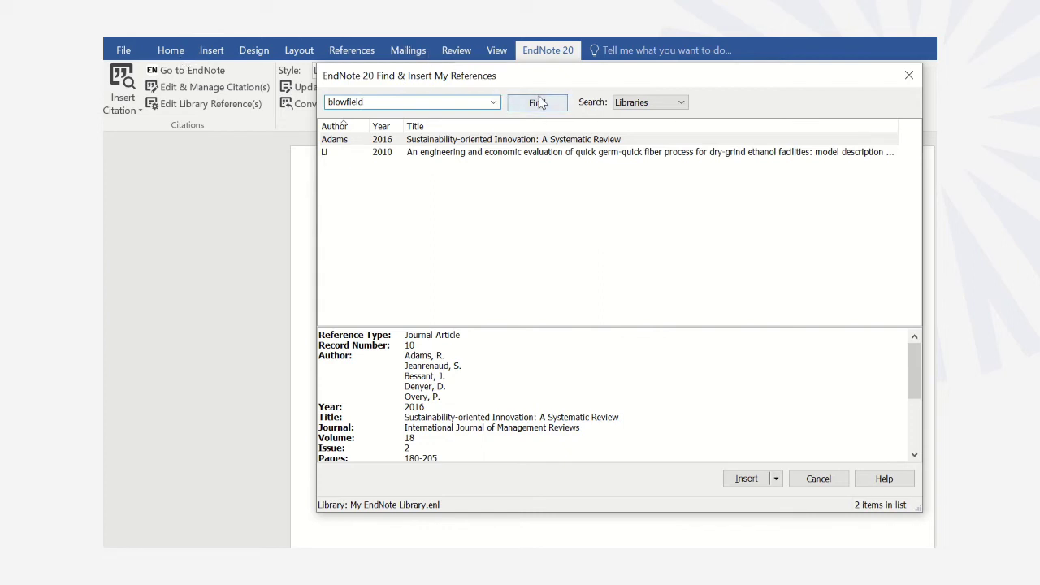
click(536, 101)
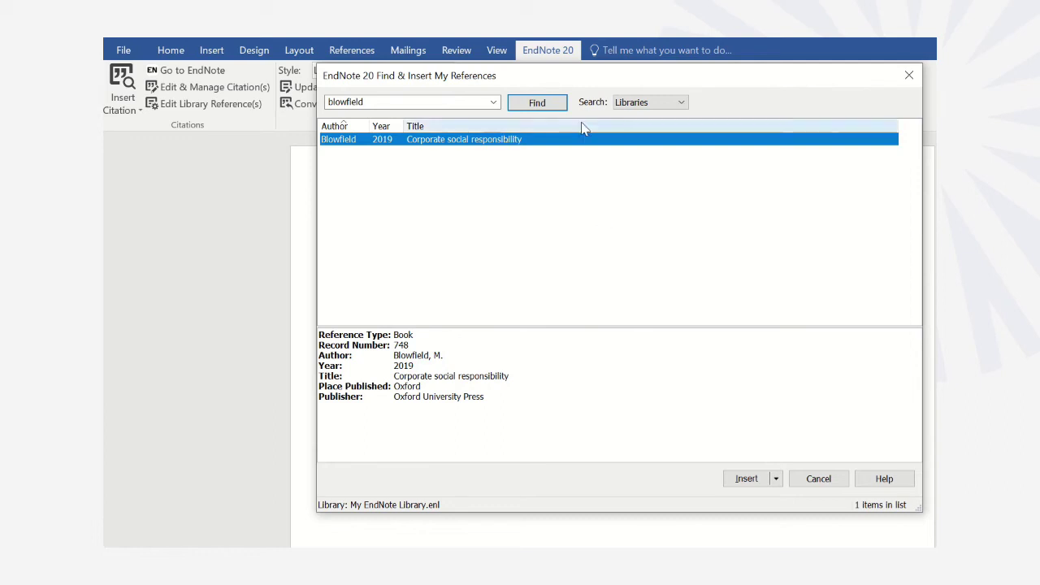
mouse_move(783, 495)
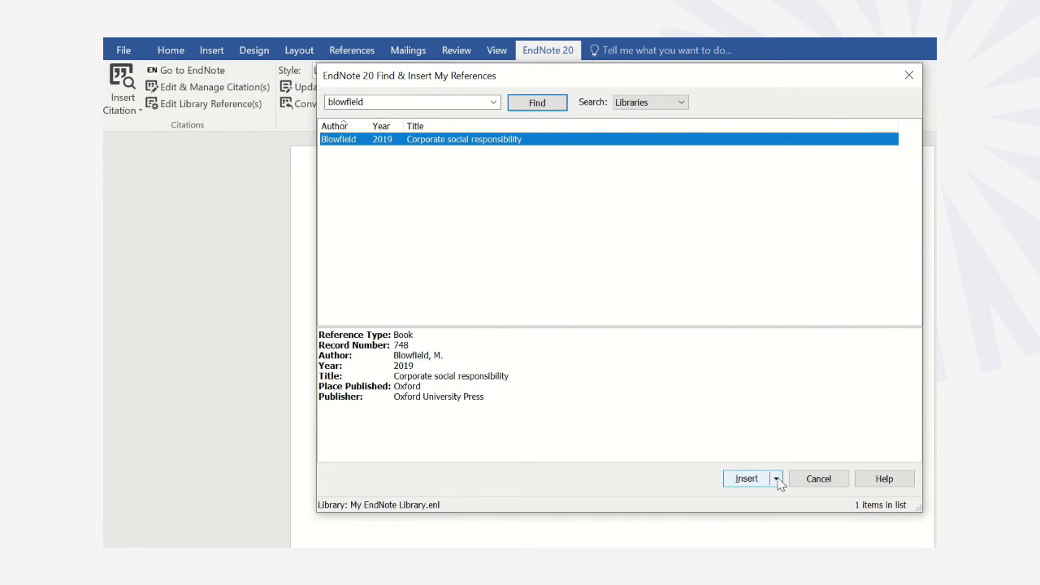
mouse_move(746, 478)
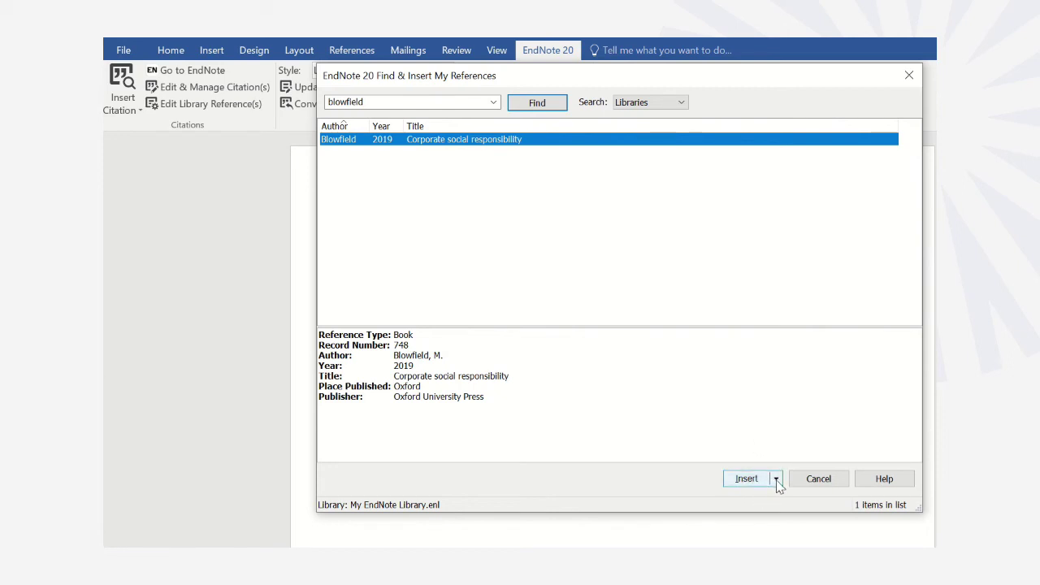
click(775, 478)
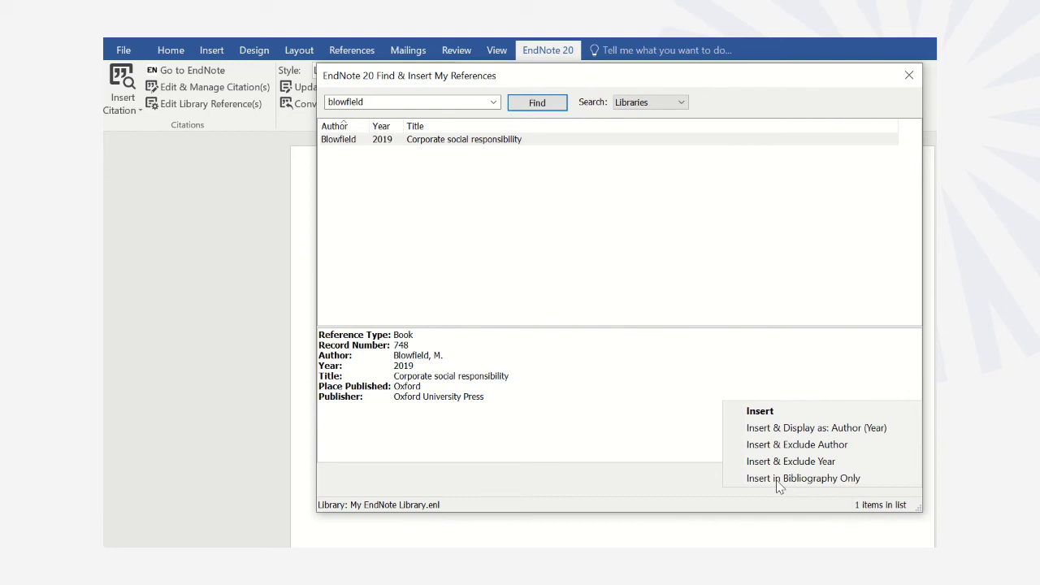
mouse_move(796, 445)
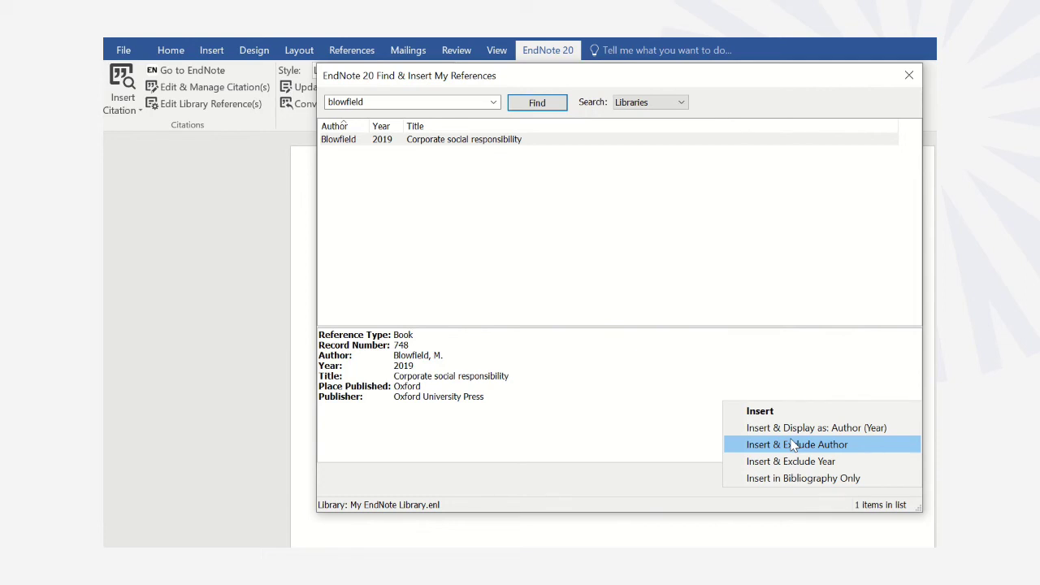
mouse_move(780, 414)
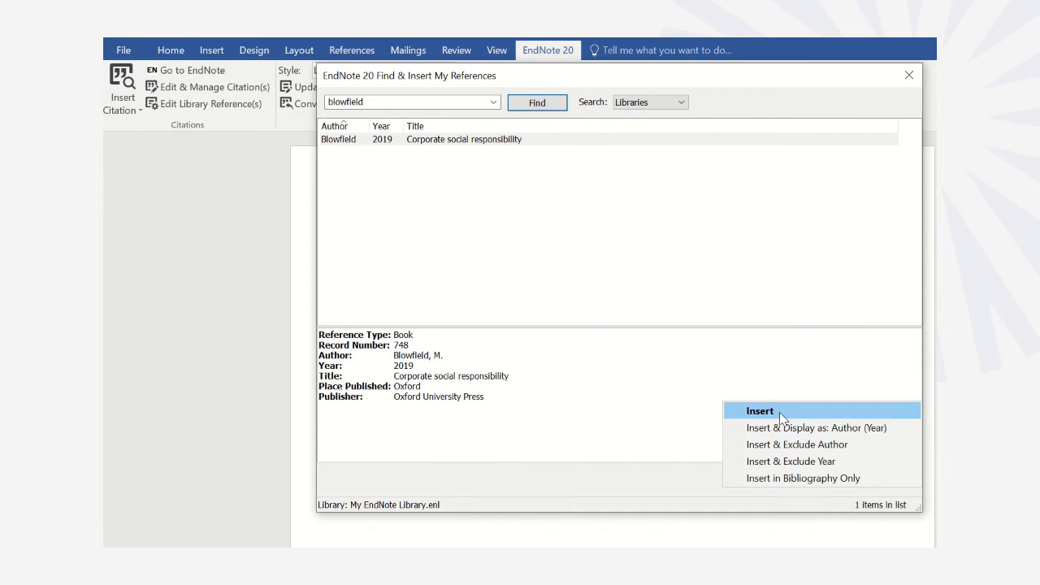
Insert the citation as (Blowfield, 2019) with its bibliography entry below
click(760, 410)
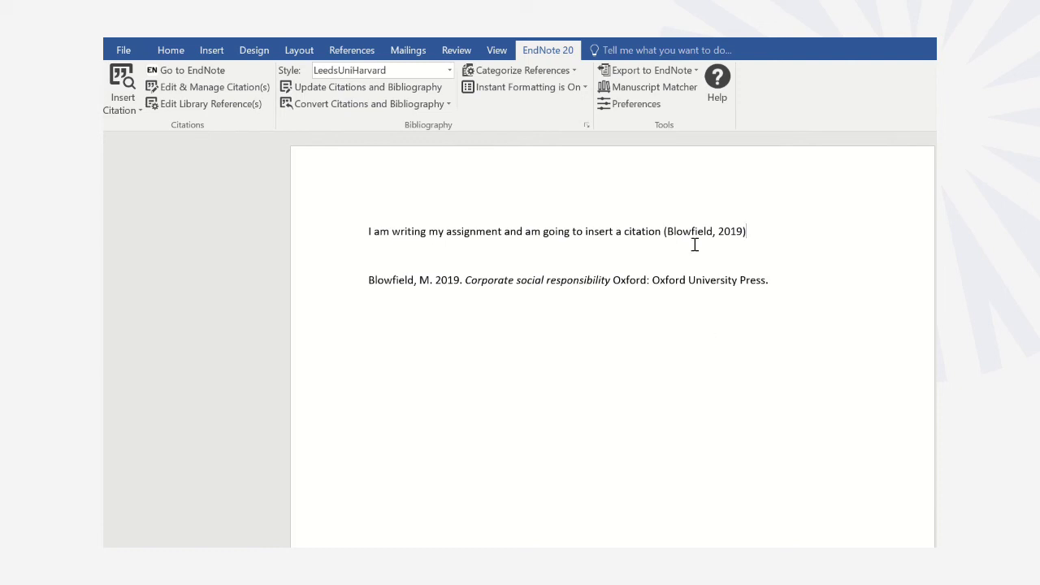
mouse_move(627, 278)
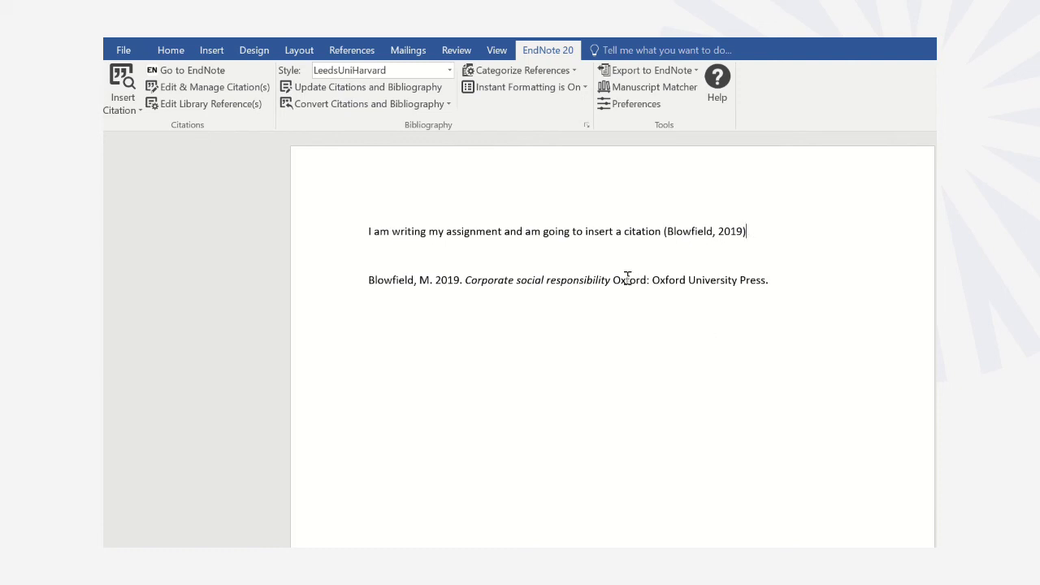
mouse_move(478, 306)
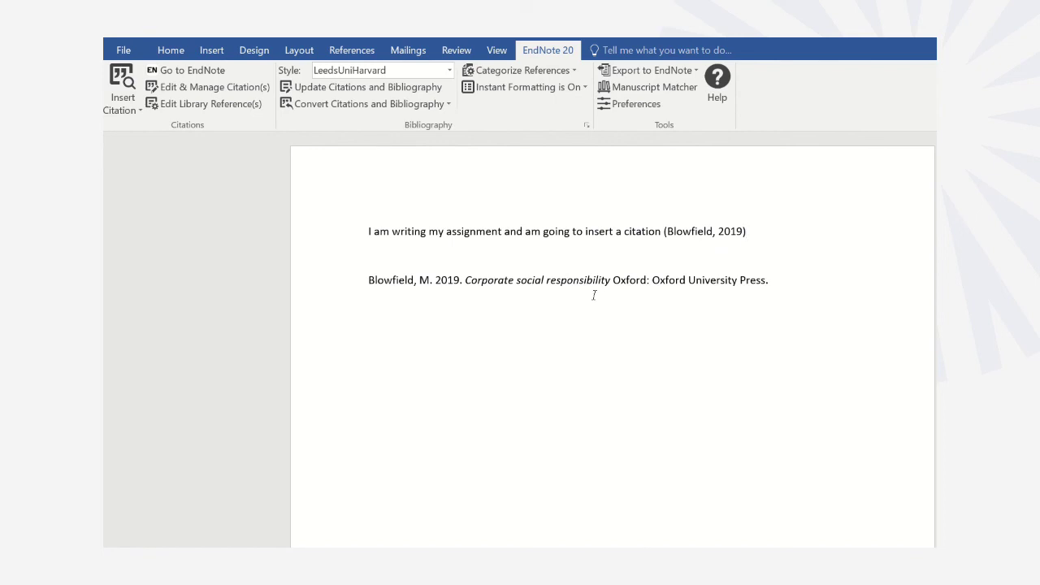
mouse_move(592, 188)
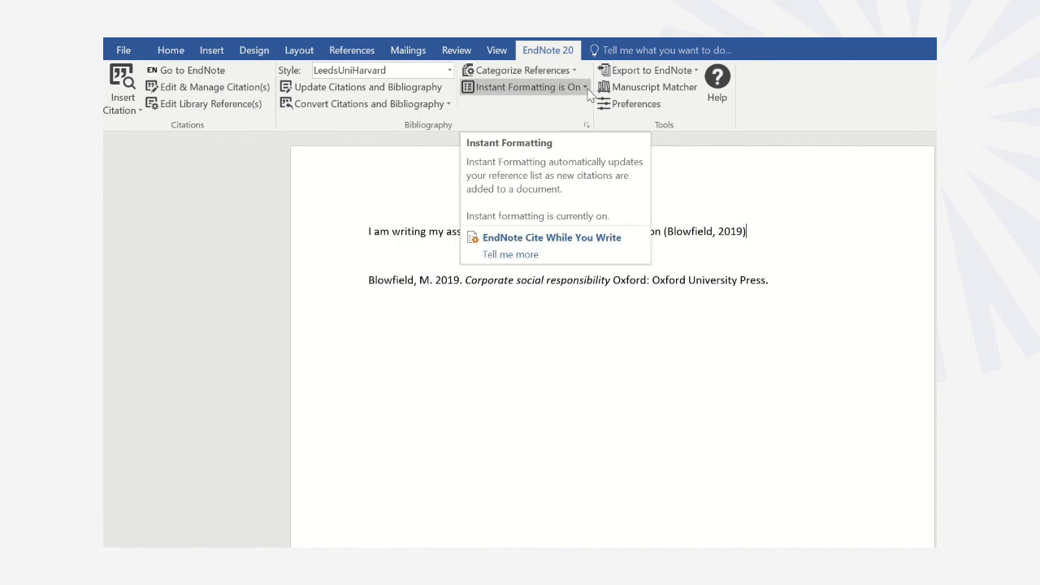
List the Instant Formatting options for EndNote citations
click(585, 88)
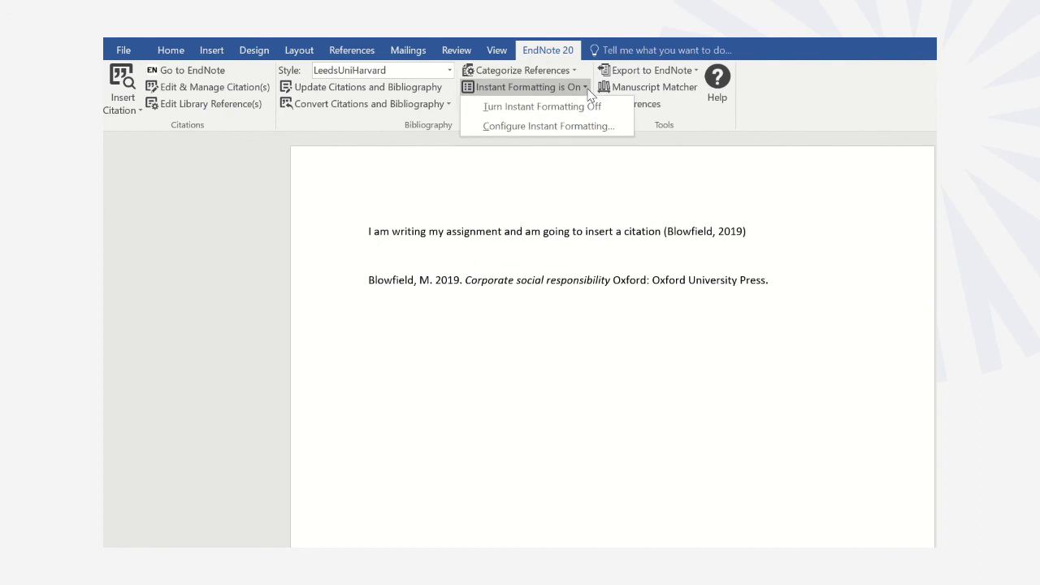
mouse_move(559, 193)
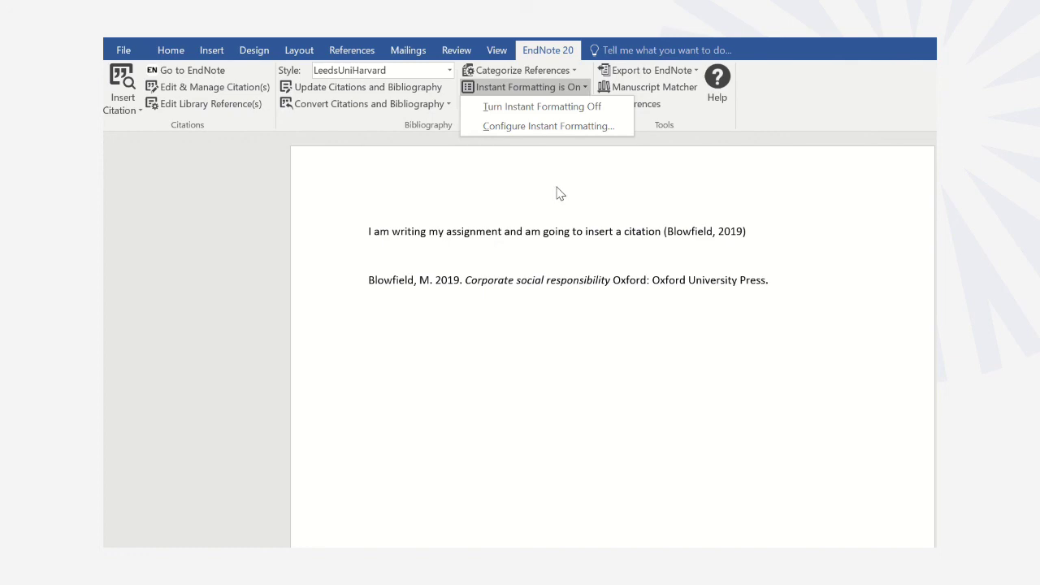